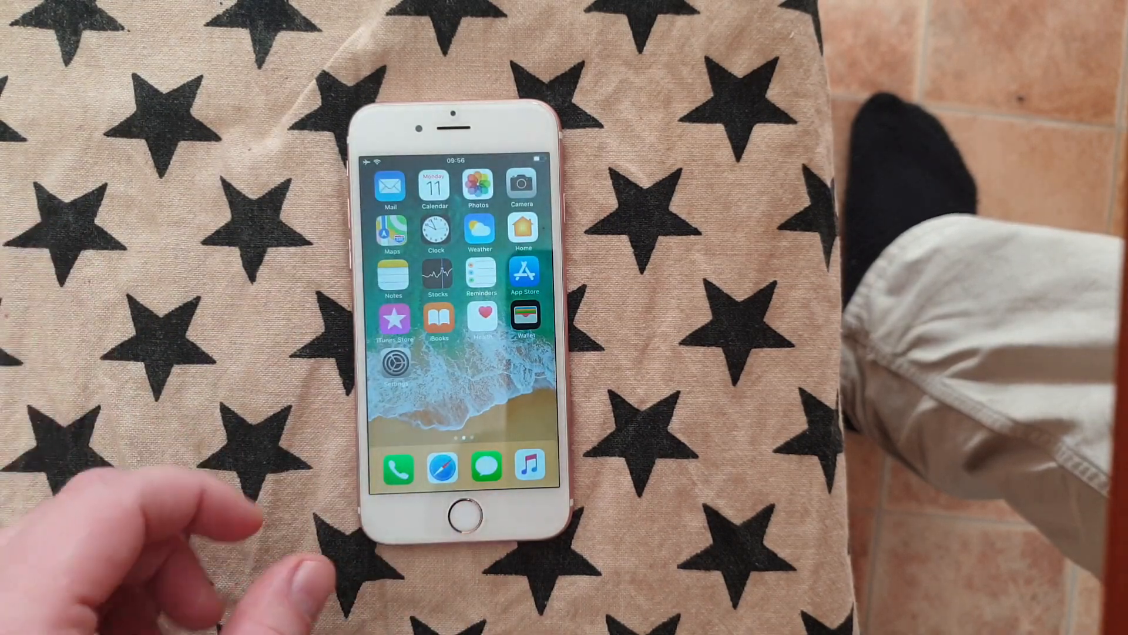
- Reach Safari from the Home Screen and load the jailbreak12.net welcome page
scroll(left, 3)
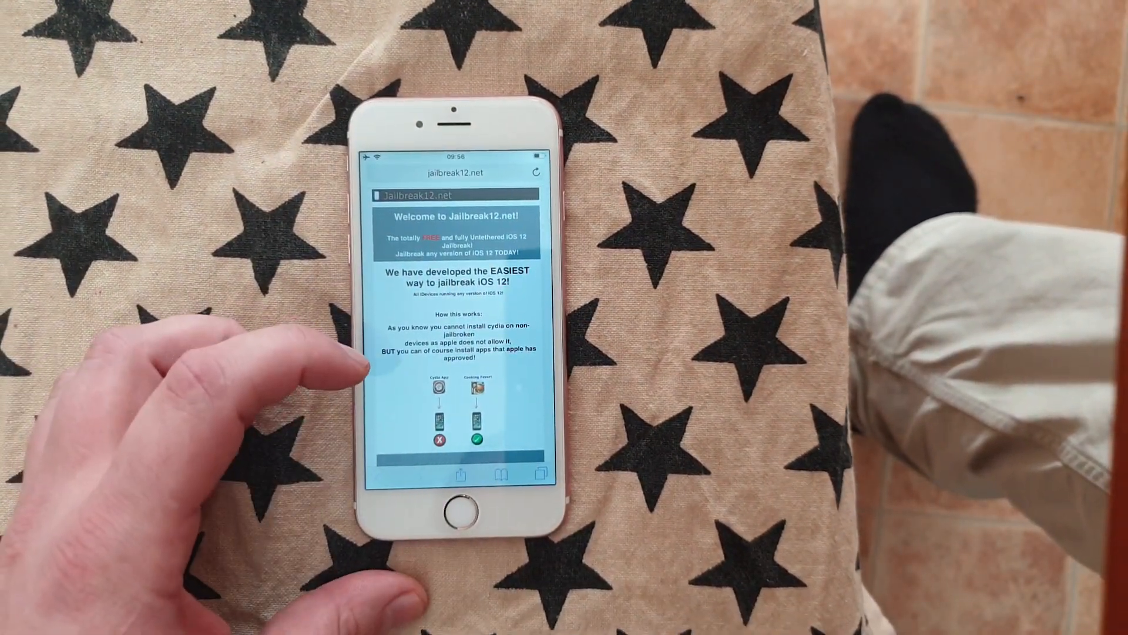
- Scroll down the jailbreak12.net instructions to the link for the rabbitfiles.com injected-apps list
scroll(down, 3)
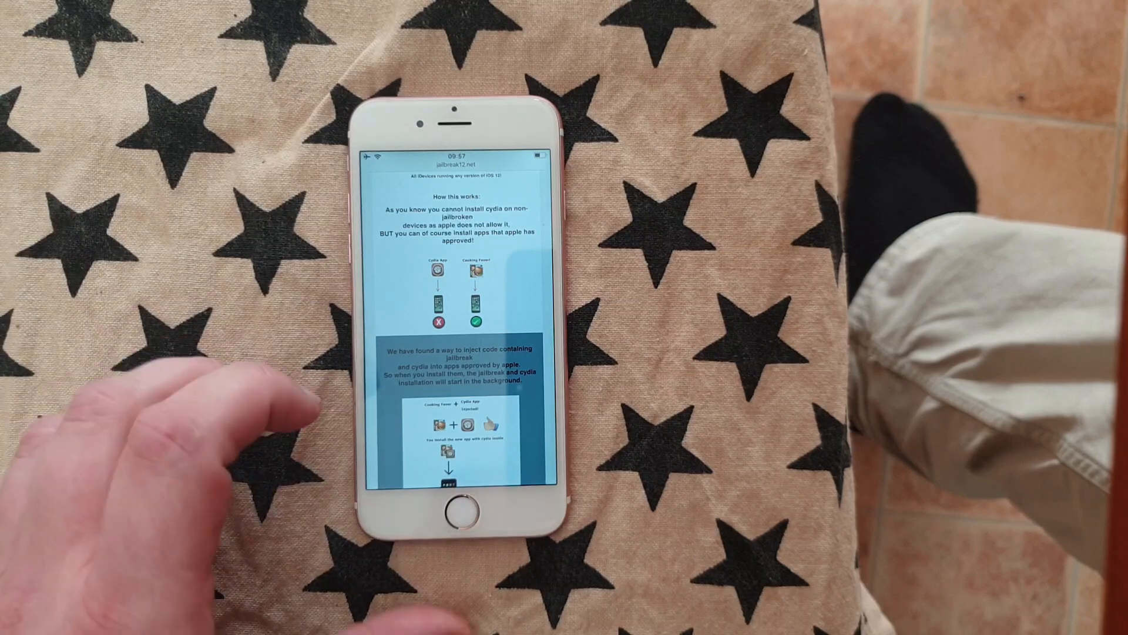
scroll(down, 3)
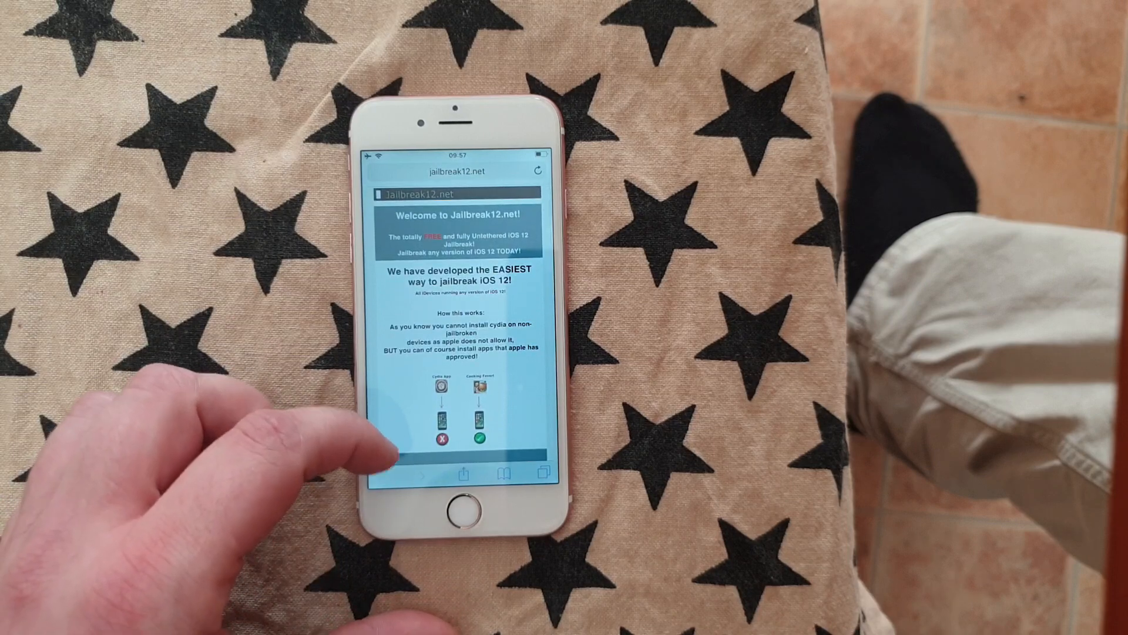
scroll(down, 3)
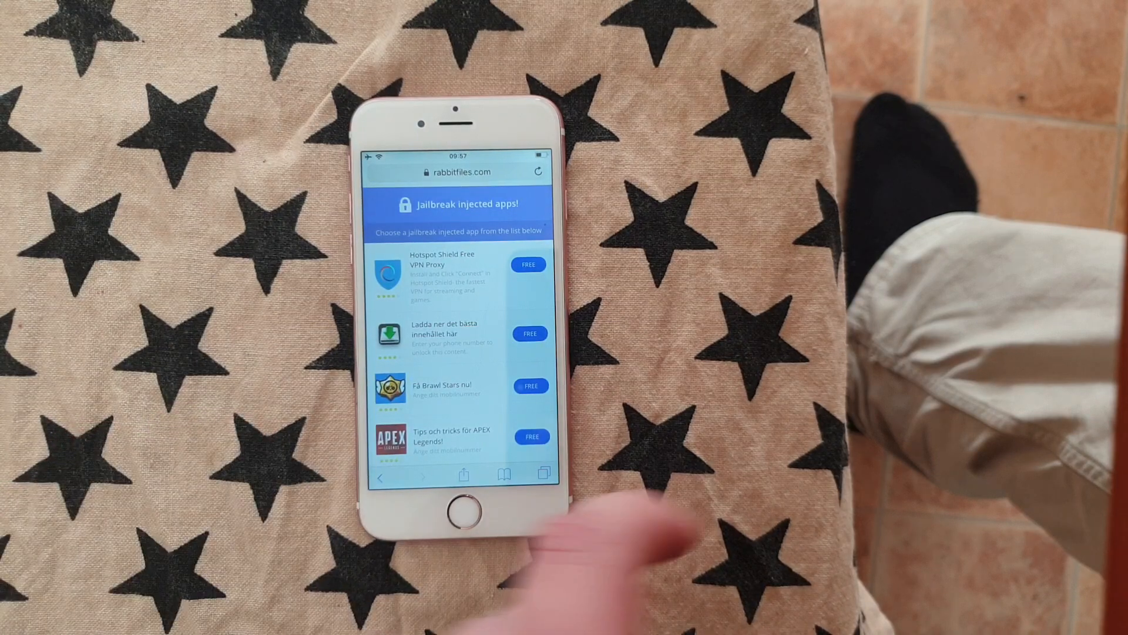
- Request the free Hotspot Shield VPN app and continue through to its App Store listing
click(529, 265)
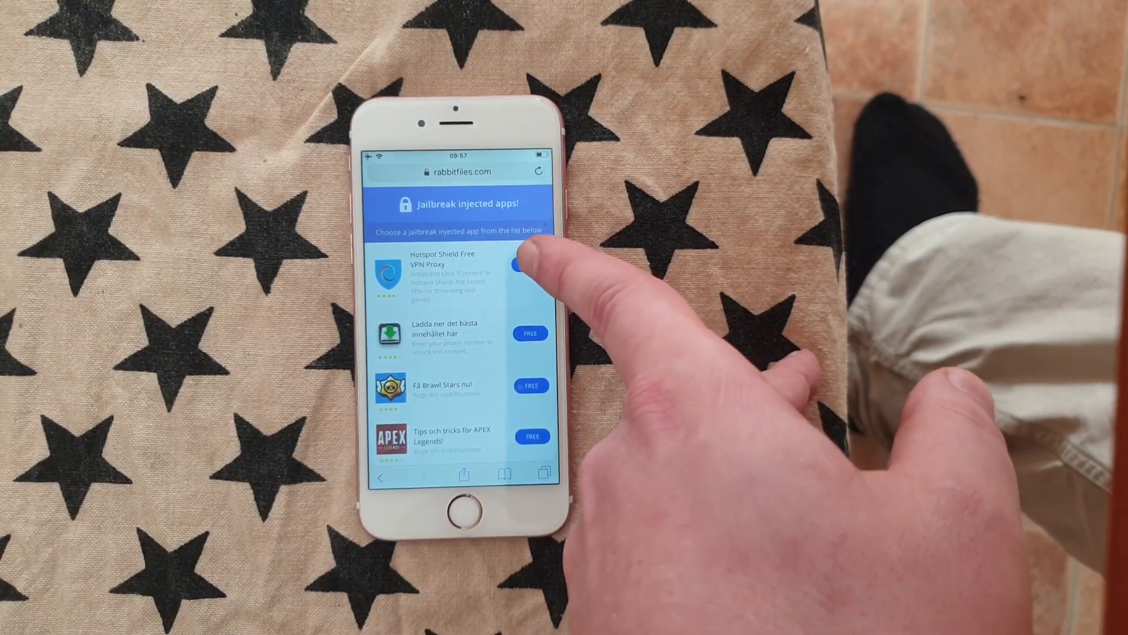
click(515, 264)
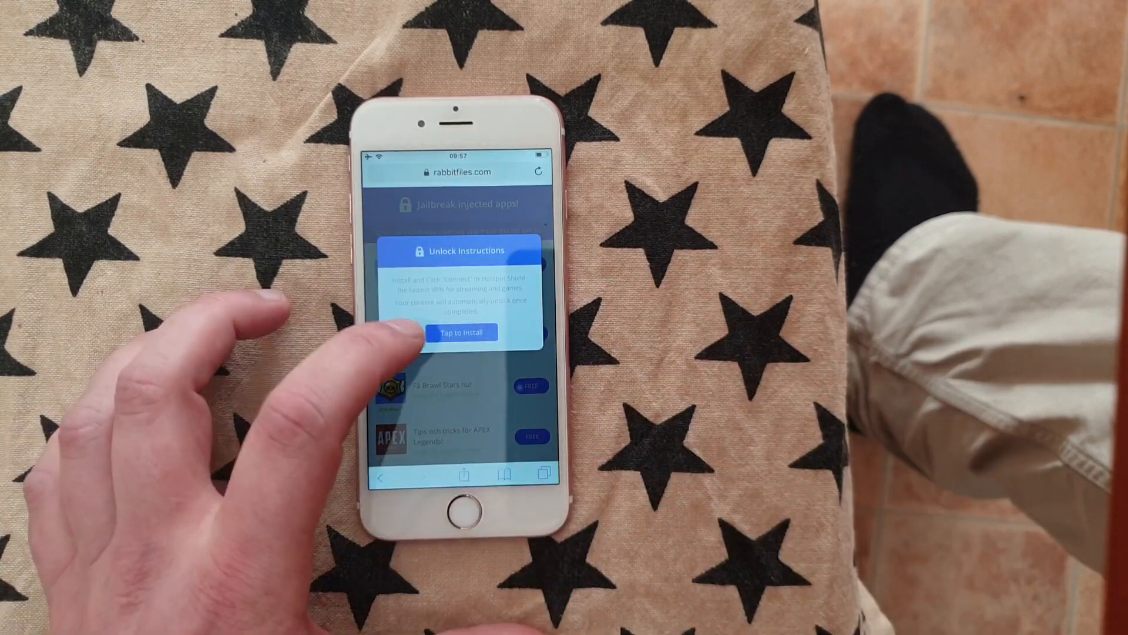
click(461, 333)
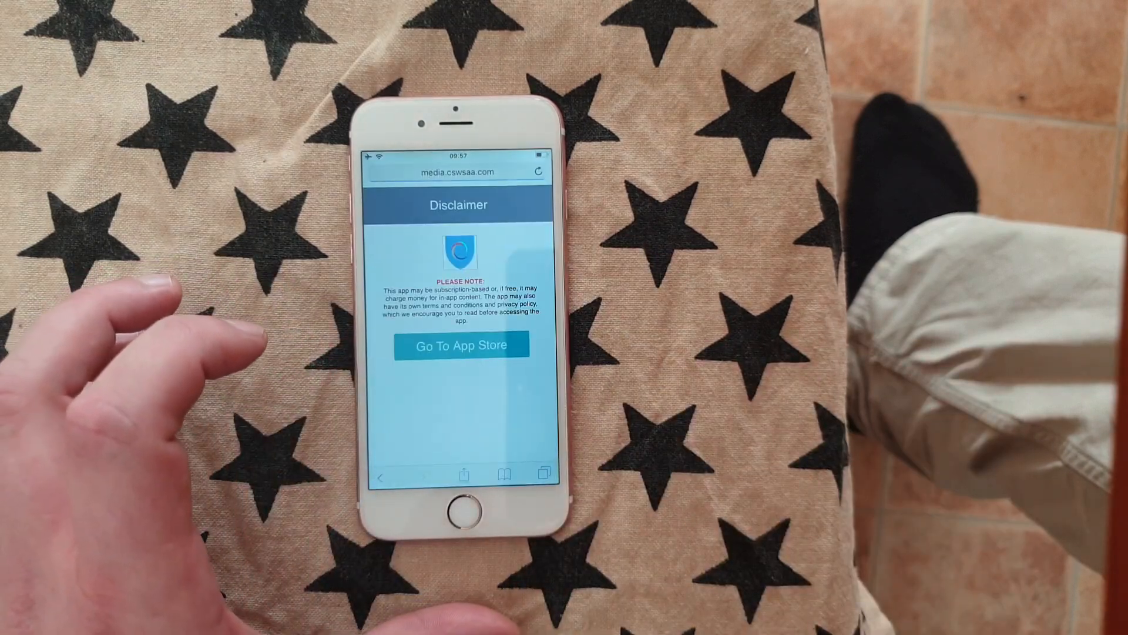
click(461, 344)
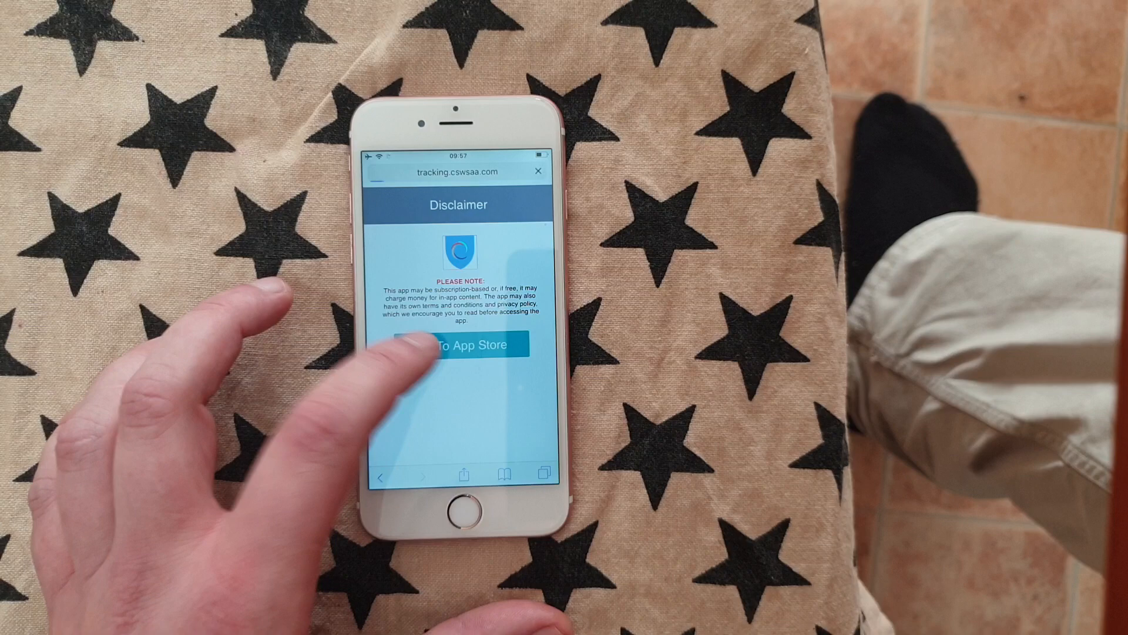
click(458, 345)
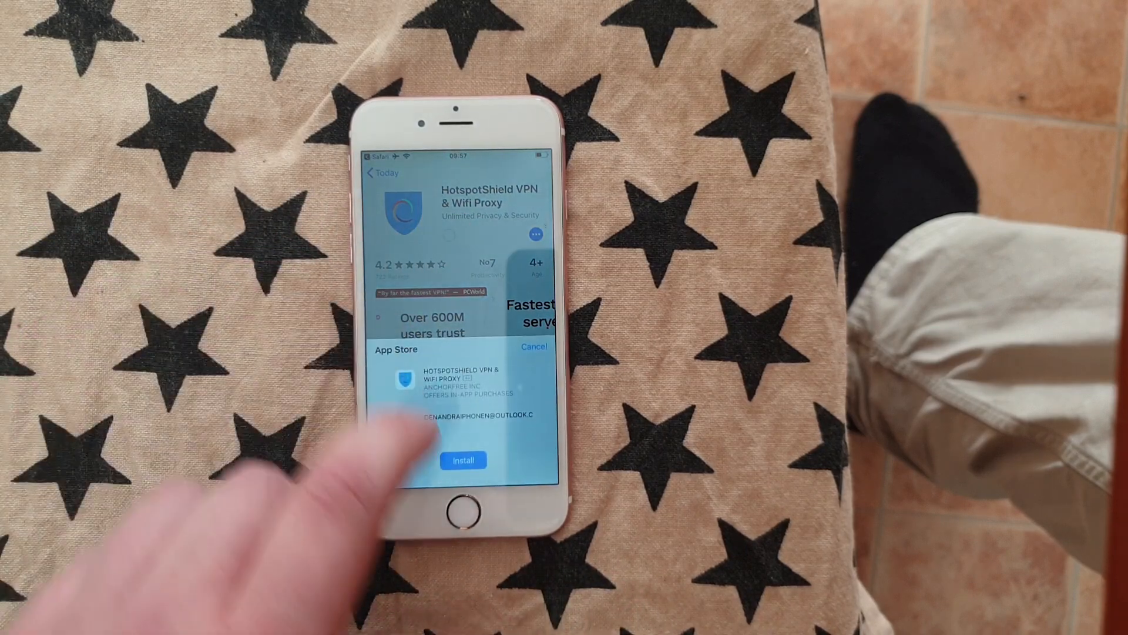
- Confirm installing HotspotShield VPN from the App Store
click(463, 460)
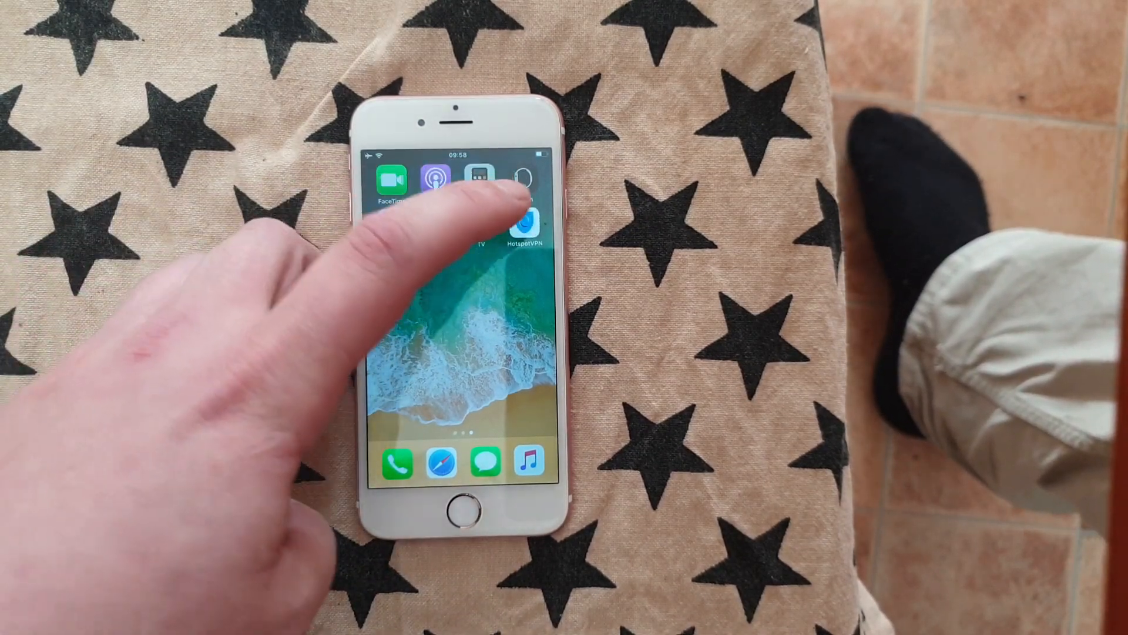
- Launch HotspotVPN from the Home Screen, after which the display goes dark
click(524, 216)
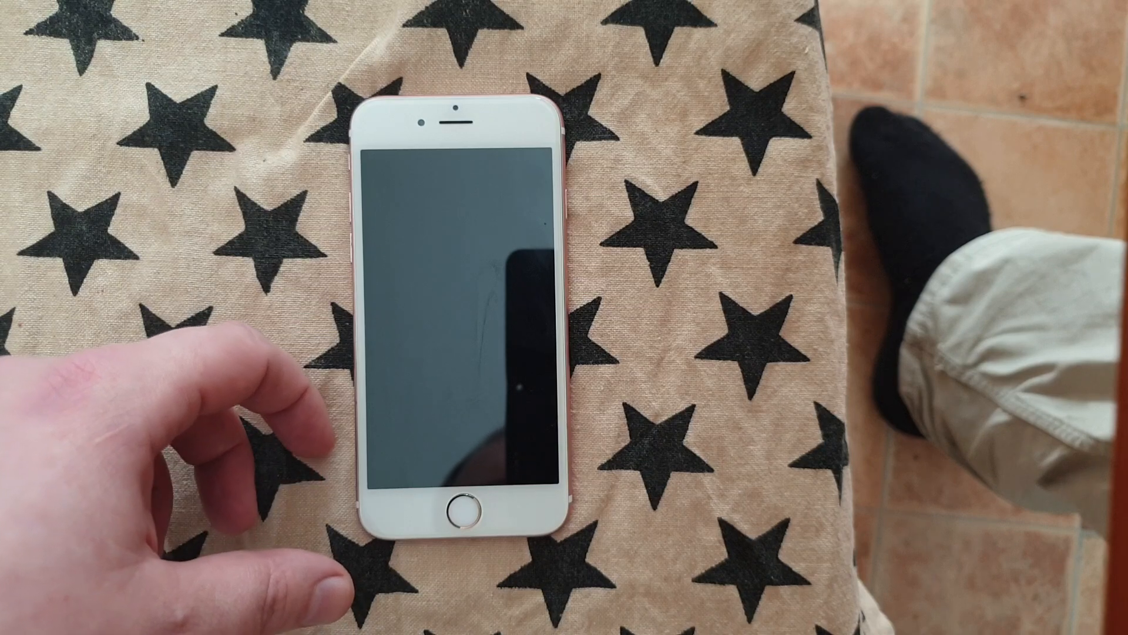
- Wake and unlock the restarted phone so Cydia's welcome Home page can be shown
click(461, 499)
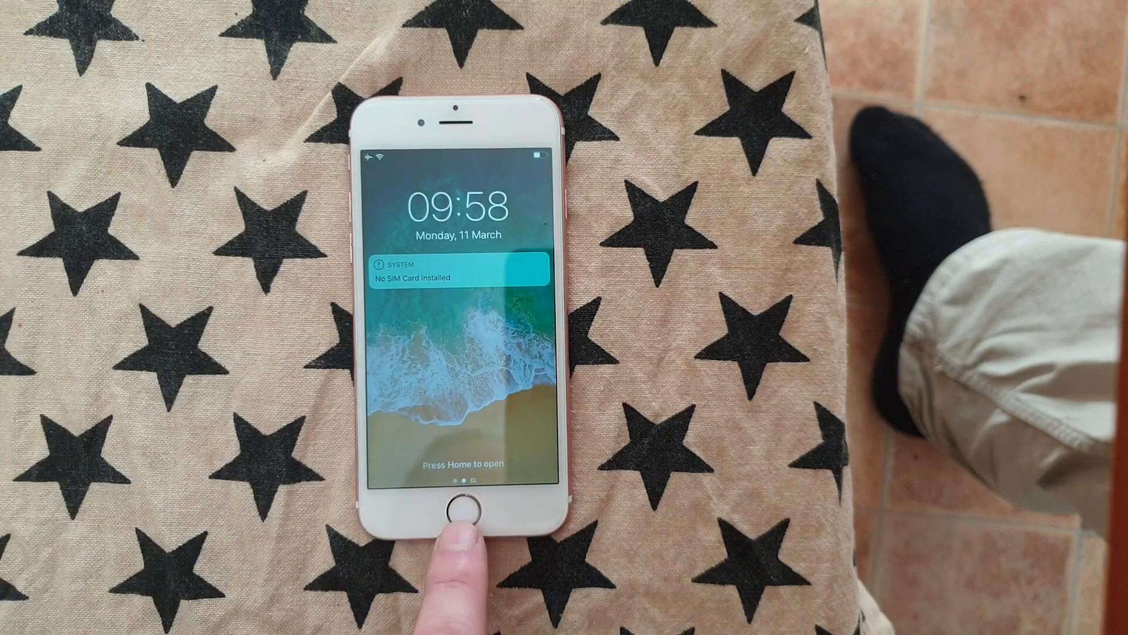
click(461, 511)
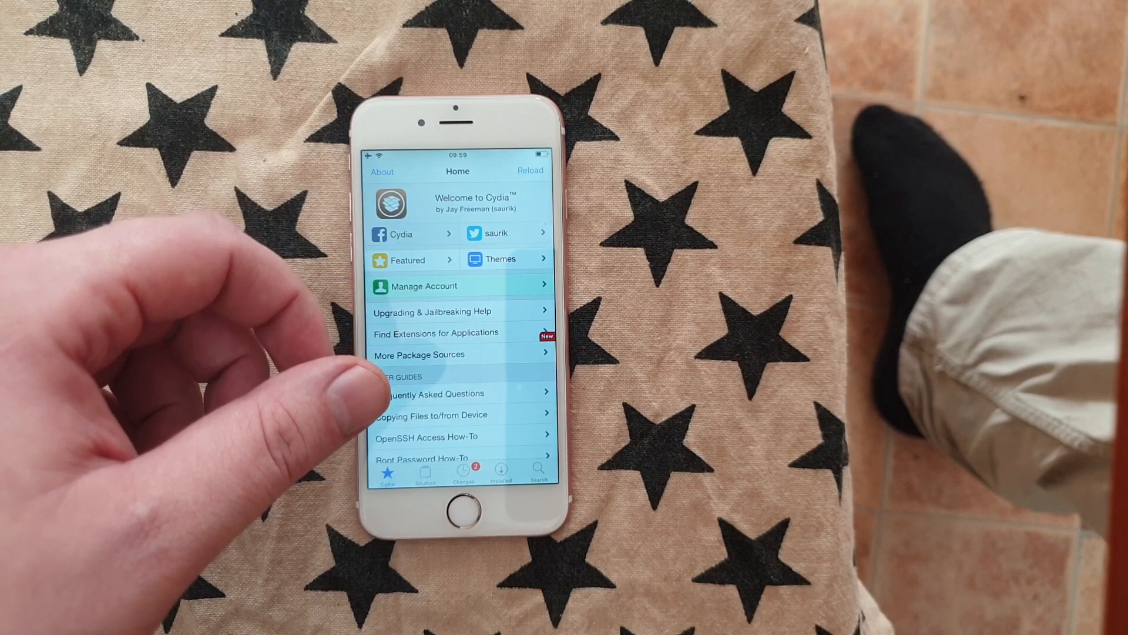
mouse_move(143, 288)
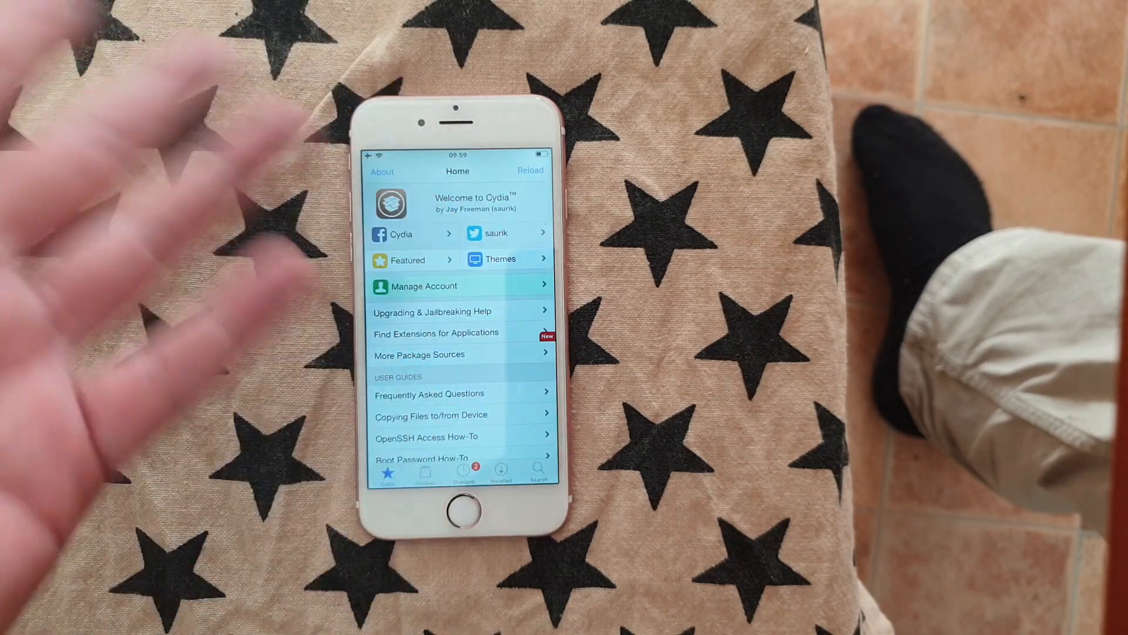